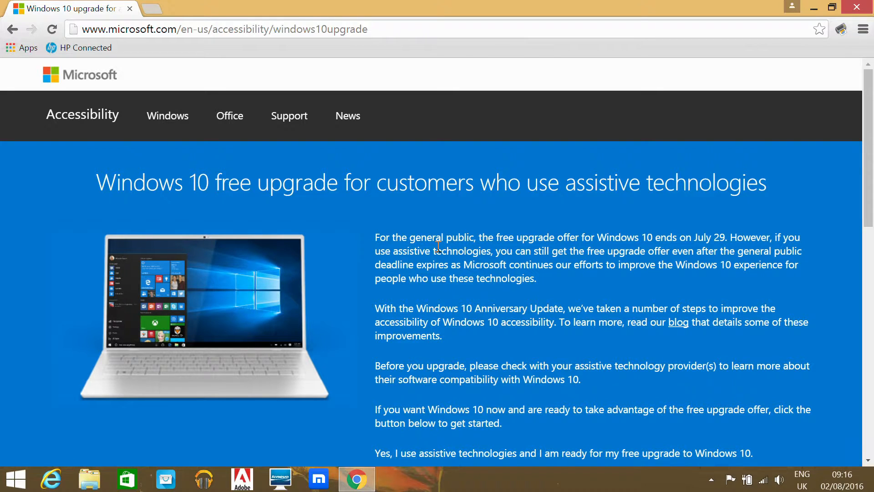
pyautogui.moveTo(440, 247)
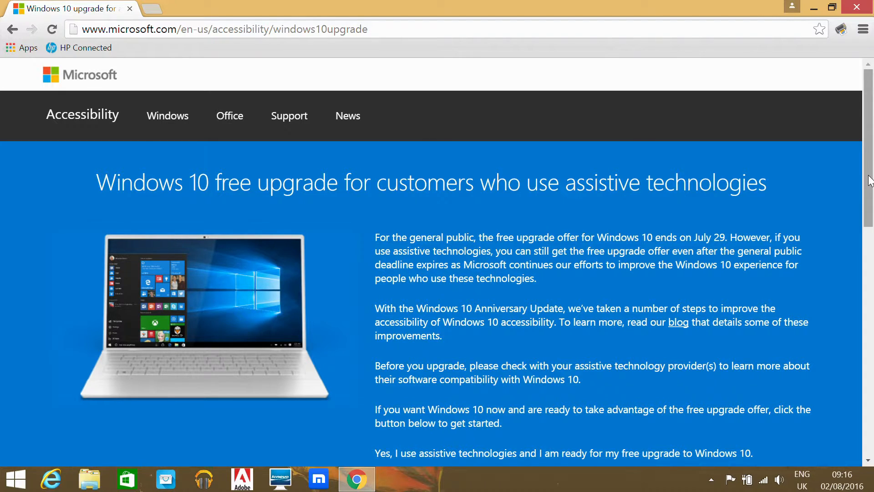
# Step: Scroll the accessibility upgrade page down until the Upgrade Now button is in view
pyautogui.scroll(-3)
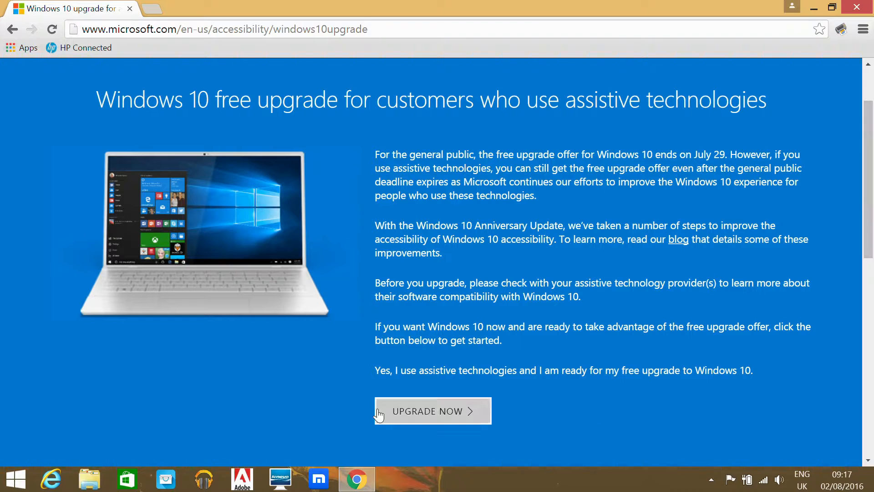
# Step: Download and launch Windows10Upgrade.exe via Upgrade Now, allowing it in the UAC prompt
pyautogui.click(432, 411)
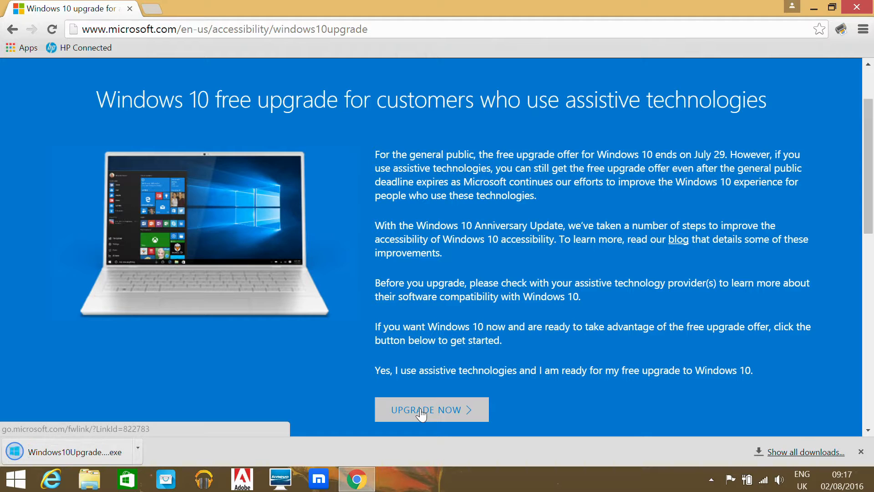
pyautogui.moveTo(35, 454)
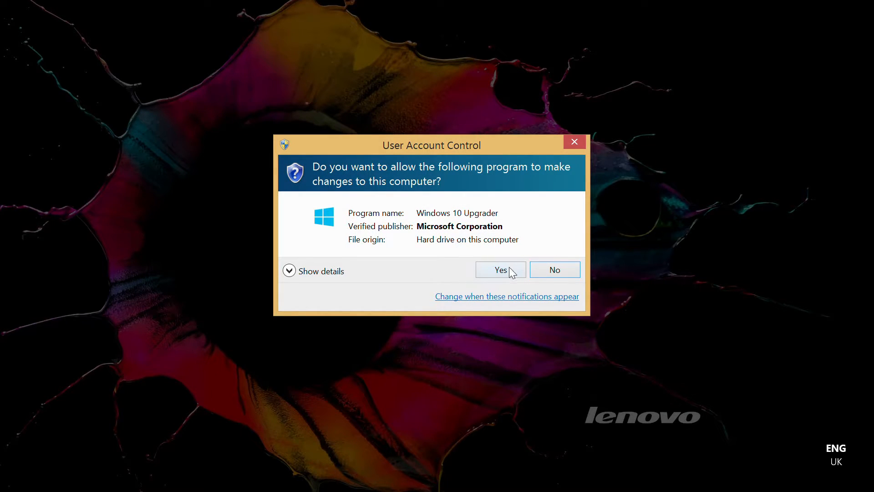
pyautogui.click(498, 269)
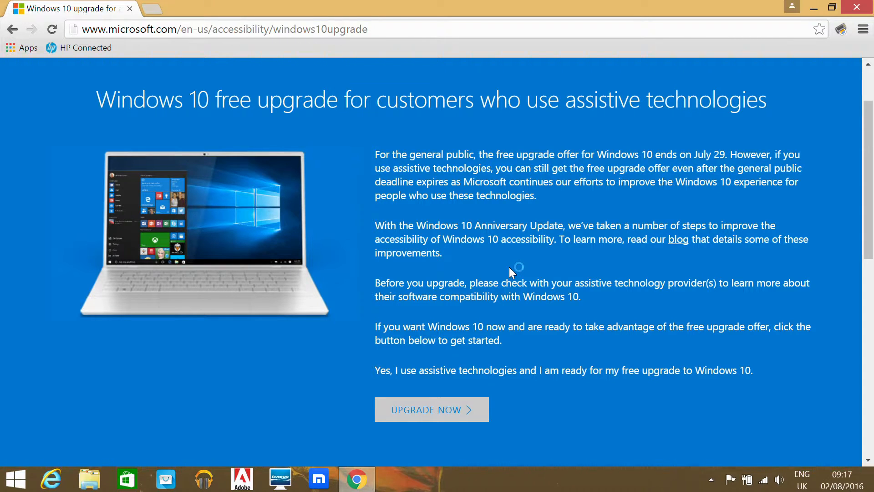
# Step: Accept the Microsoft Software License Terms so the PC compatibility check can run
pyautogui.click(431, 409)
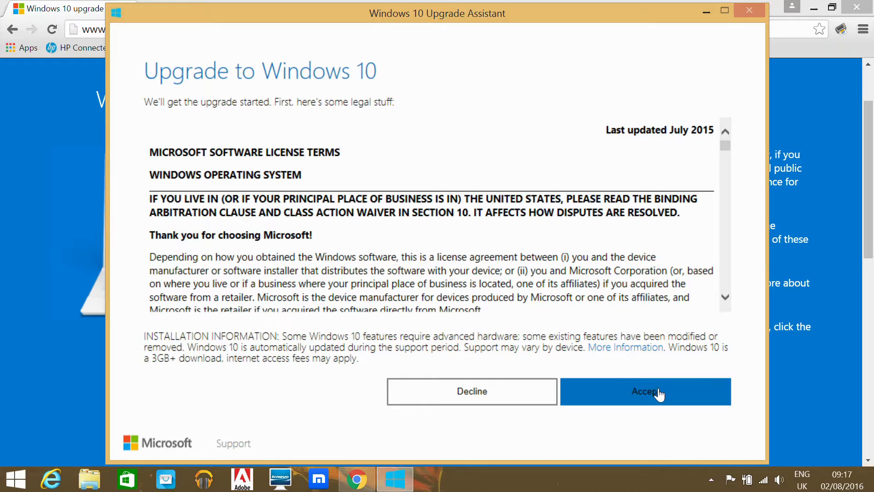
pyautogui.click(646, 390)
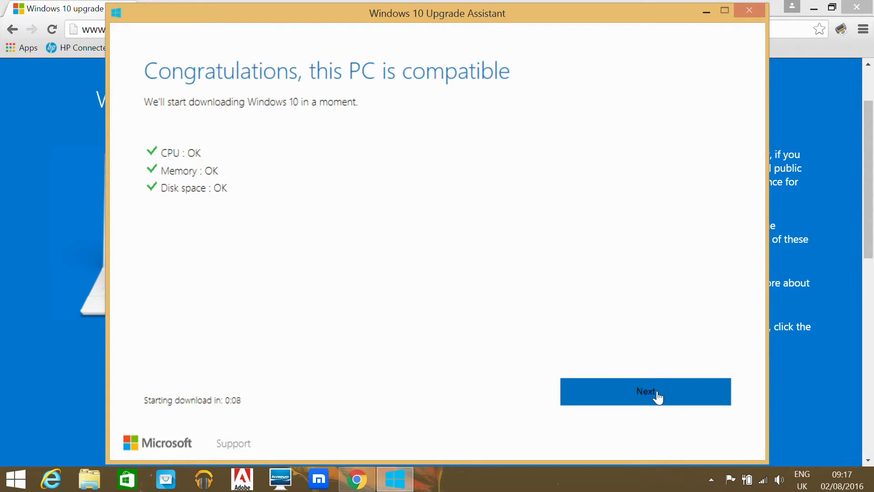
pyautogui.click(644, 390)
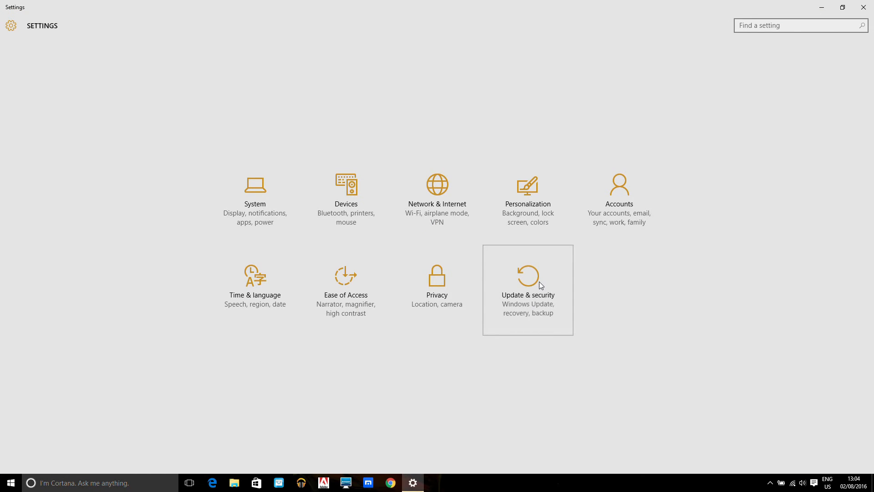
# Step: Show Update & security > Activation confirming Windows 10 Home is activated with a digital entitlement
pyautogui.click(527, 284)
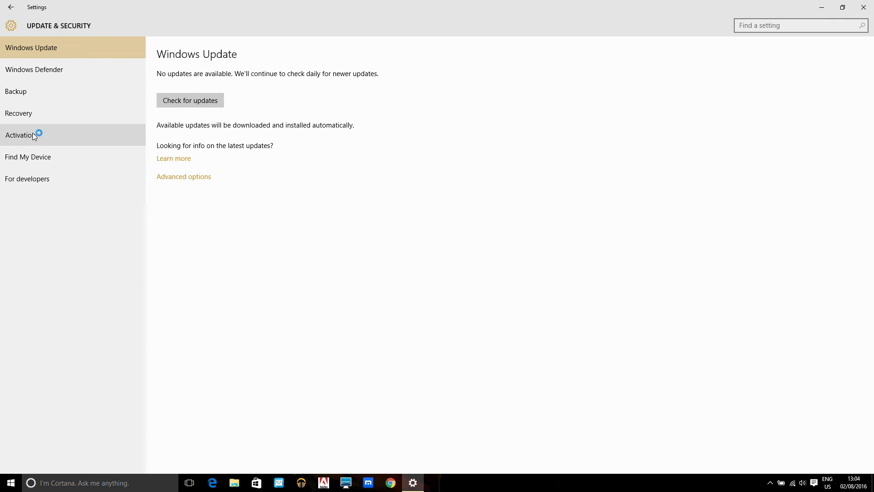
pyautogui.click(21, 135)
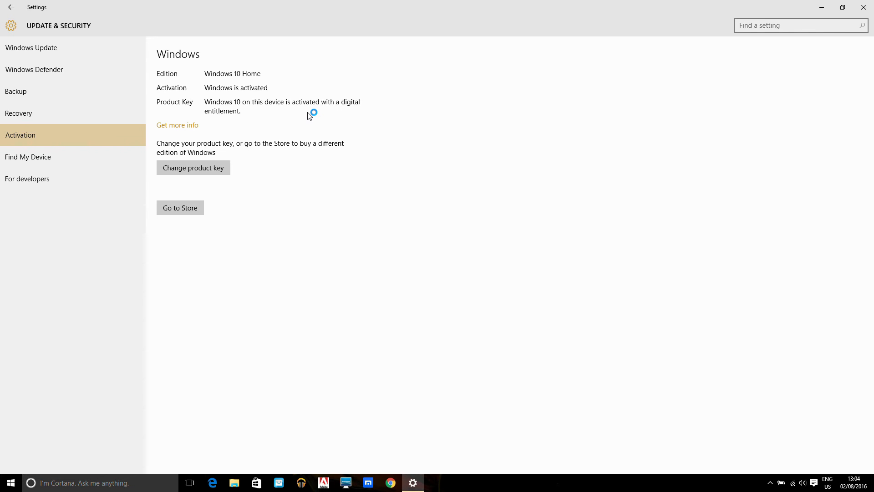
pyautogui.moveTo(309, 116)
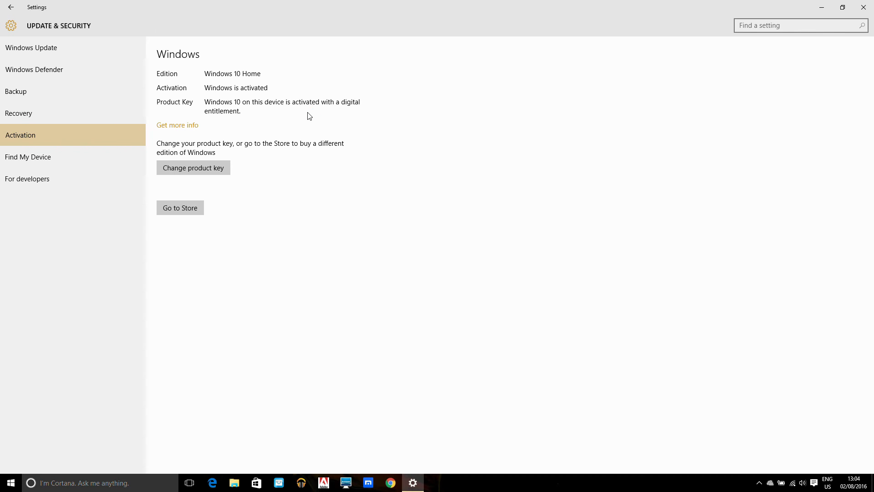